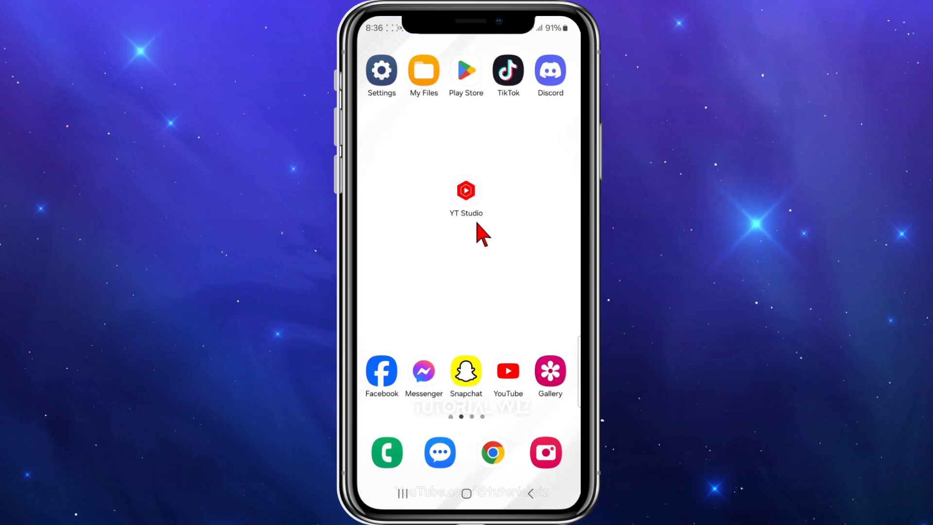
{"action": "mouse_move", "coordinate": [487, 202]}
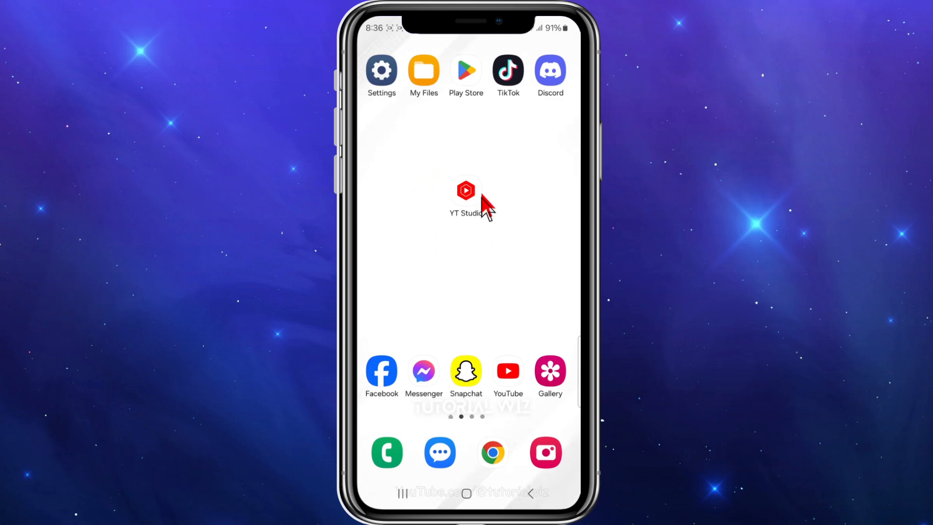
{"action": "mouse_move", "coordinate": [475, 205]}
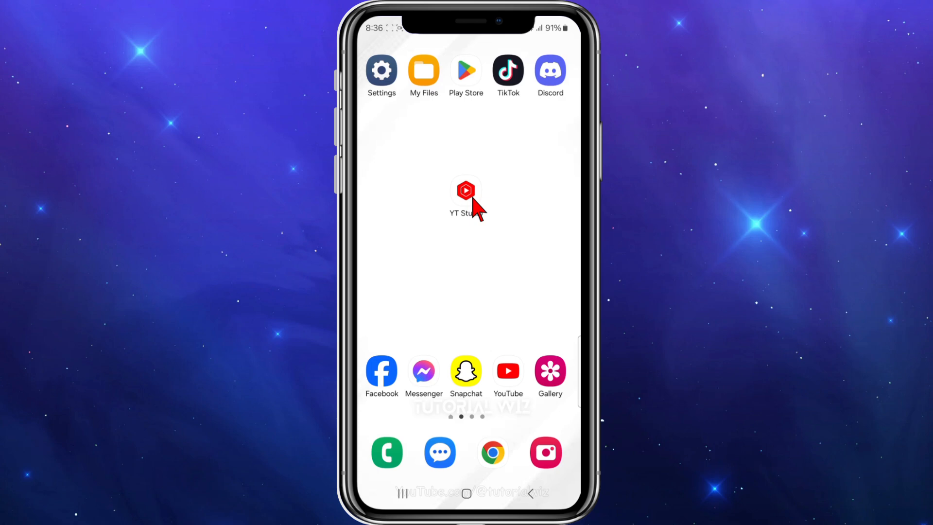
Launch YouTube Studio and bring up the channel's Shorts list in Content.
{"action": "left_click", "coordinate": [466, 196]}
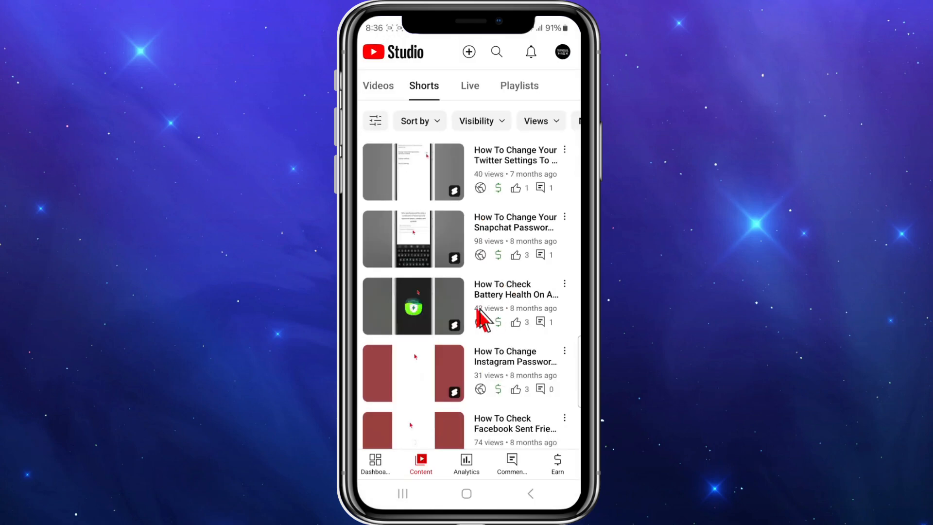
{"action": "mouse_move", "coordinate": [404, 232]}
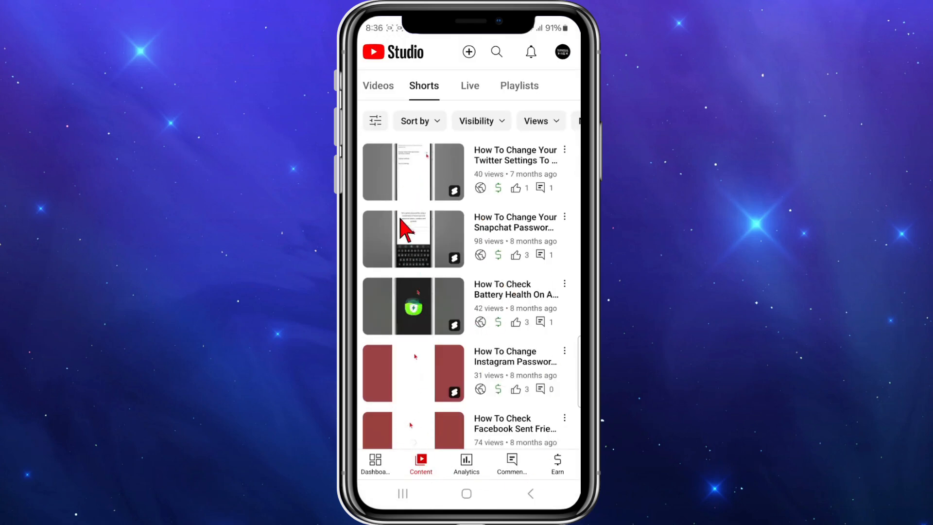
{"action": "mouse_move", "coordinate": [449, 220]}
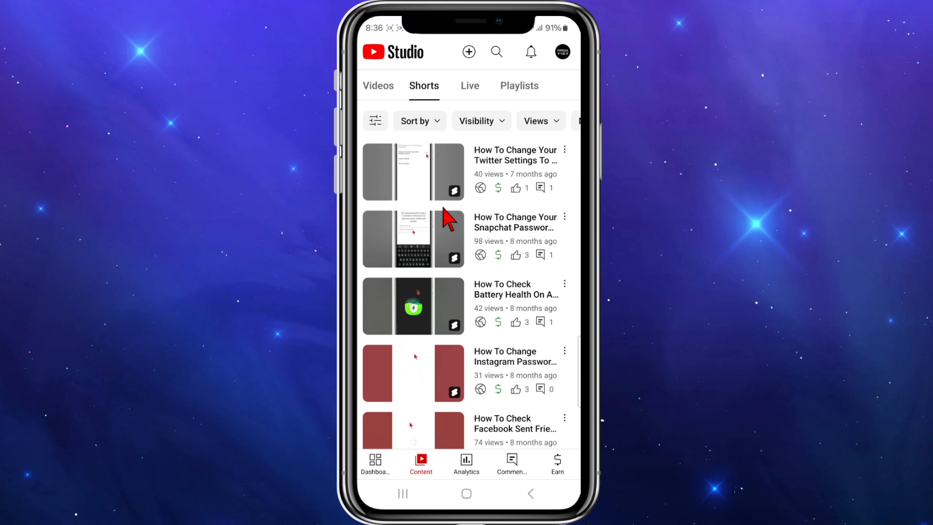
{"action": "mouse_move", "coordinate": [554, 239]}
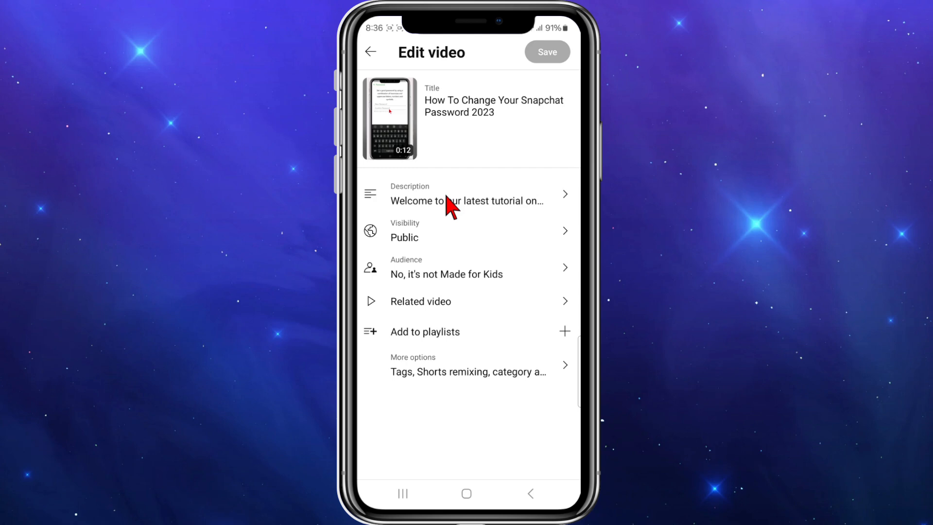
{"action": "left_click", "coordinate": [467, 193]}
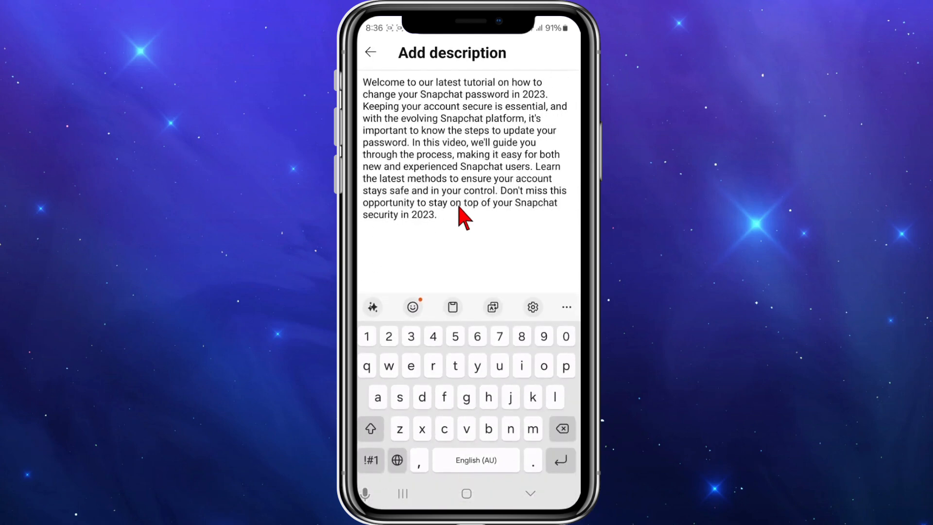
{"action": "type", "text": "w"}
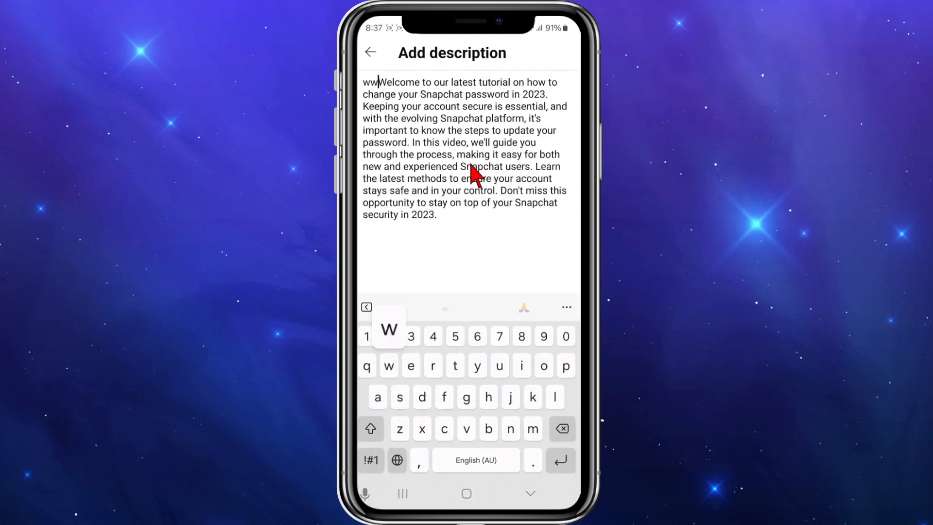
{"action": "type", "text": "ww.google.com"}
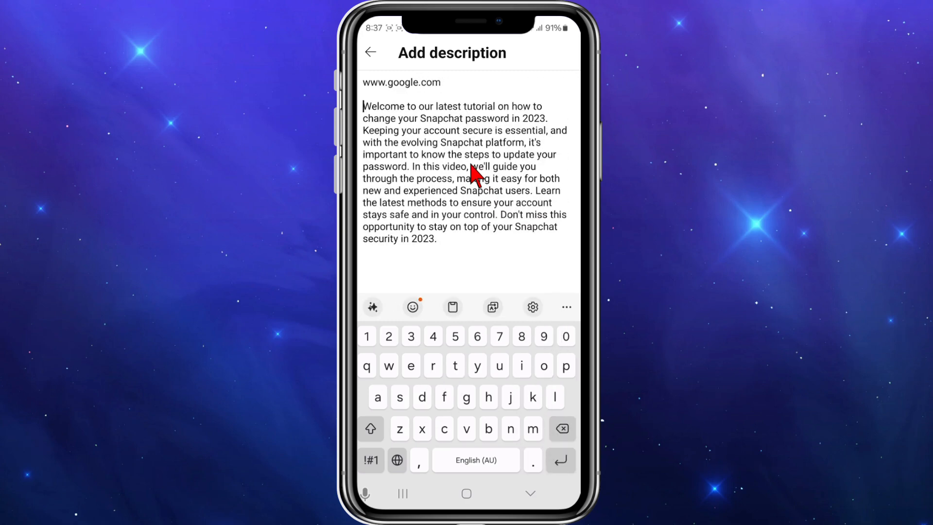
{"action": "left_click", "coordinate": [369, 52]}
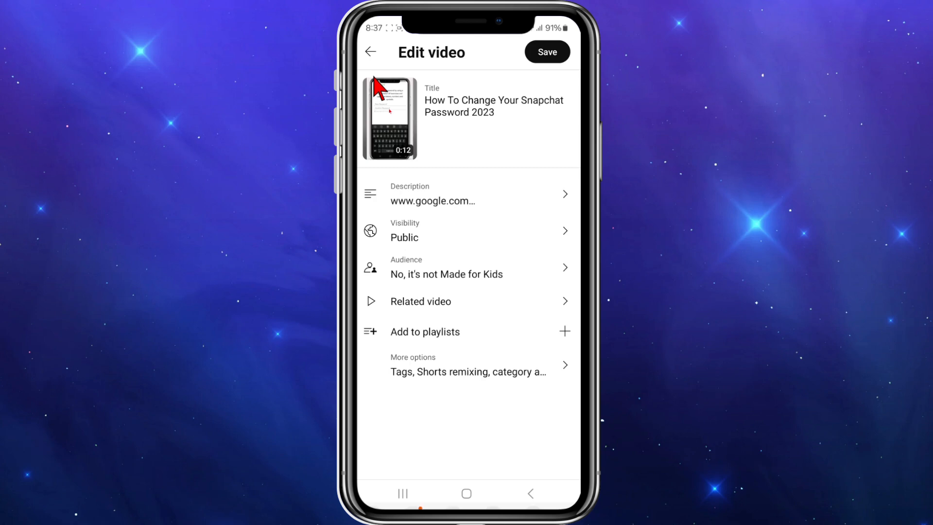
{"action": "mouse_move", "coordinate": [473, 156]}
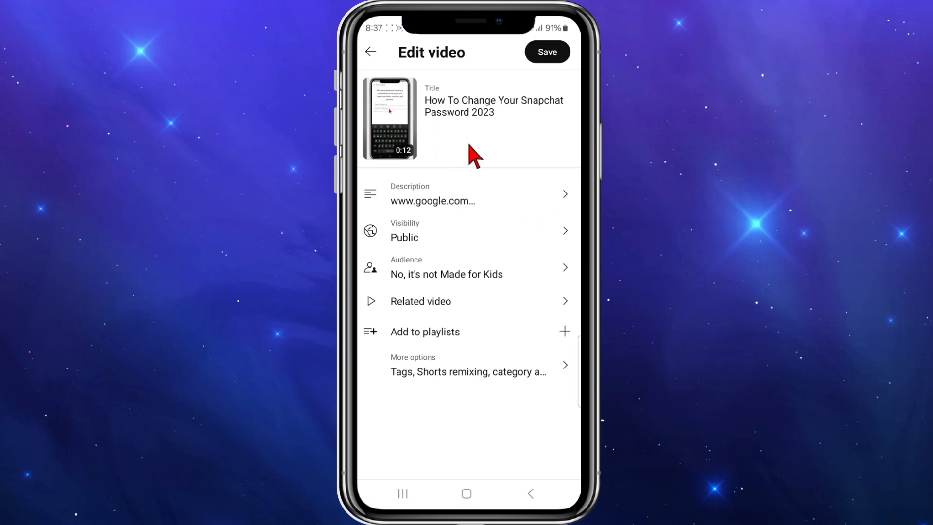
{"action": "mouse_move", "coordinate": [510, 122]}
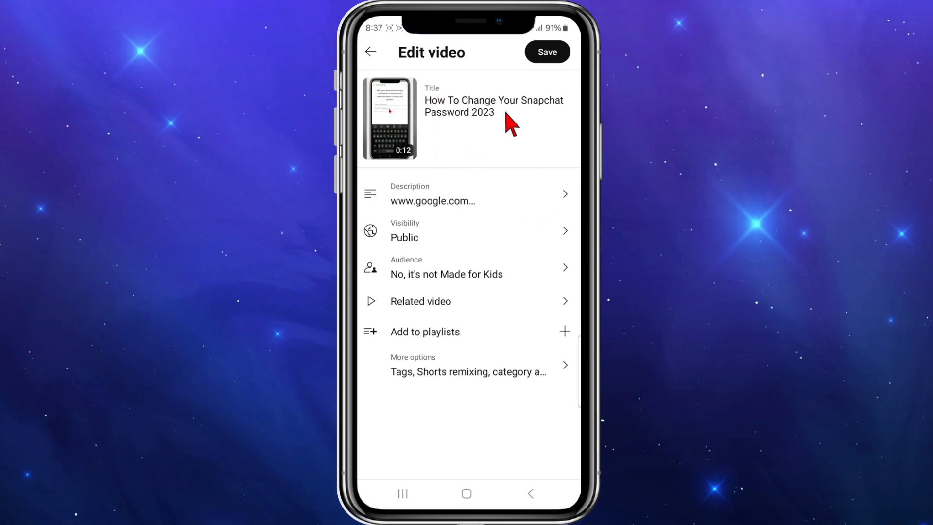
Save the edited description and return to the Shorts list.
{"action": "left_click", "coordinate": [546, 52]}
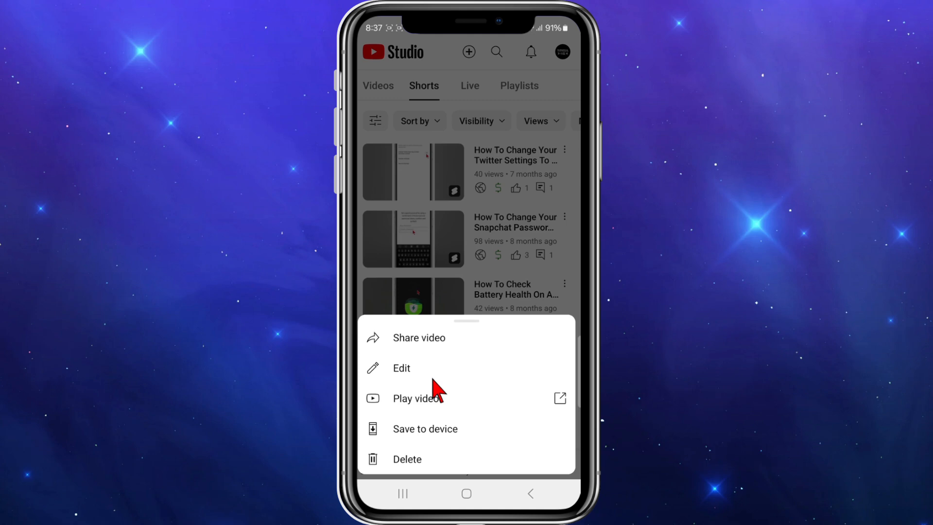
{"action": "mouse_move", "coordinate": [464, 429]}
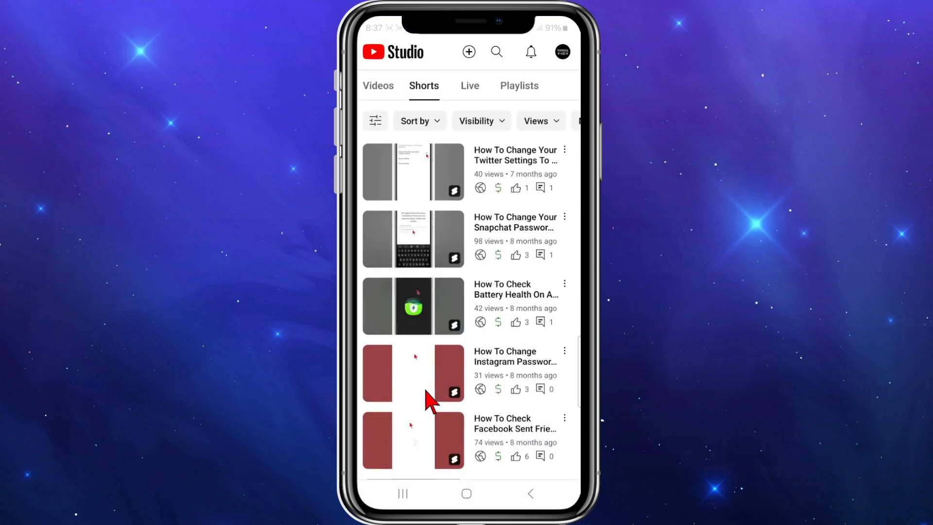
Play the Snapchat password Short on the mobile YouTube site in Chrome.
{"action": "left_click", "coordinate": [413, 239]}
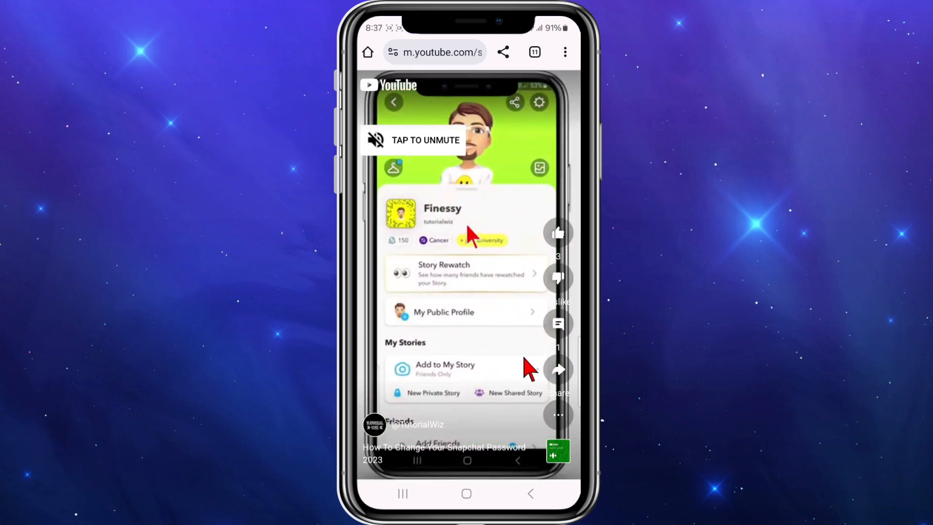
Open the Snapchat password Short's comments panel on mobile YouTube.
{"action": "left_click", "coordinate": [538, 102]}
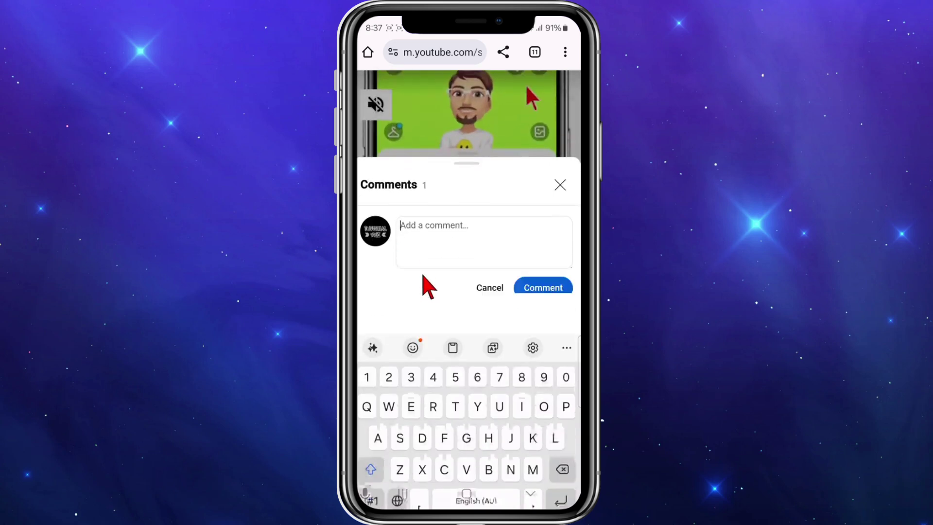
{"action": "type", "text": "www.google.com"}
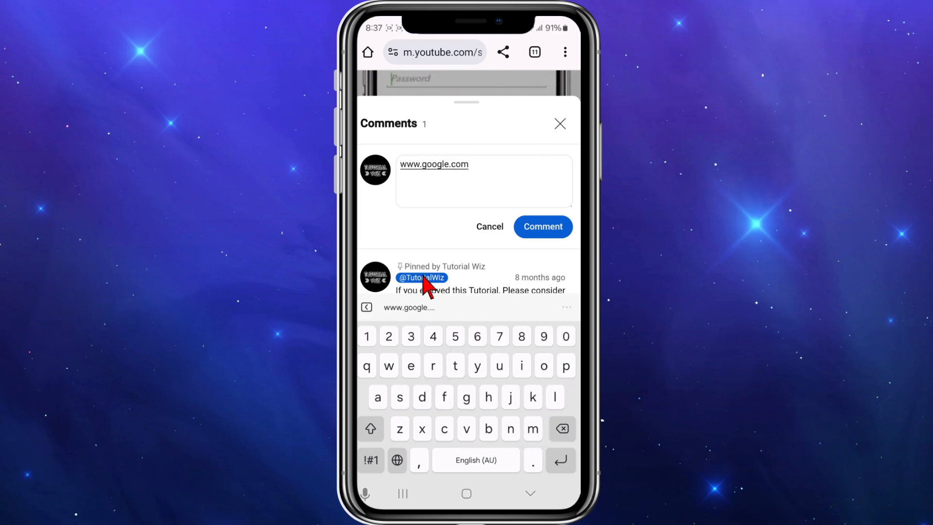
{"action": "left_click", "coordinate": [489, 227]}
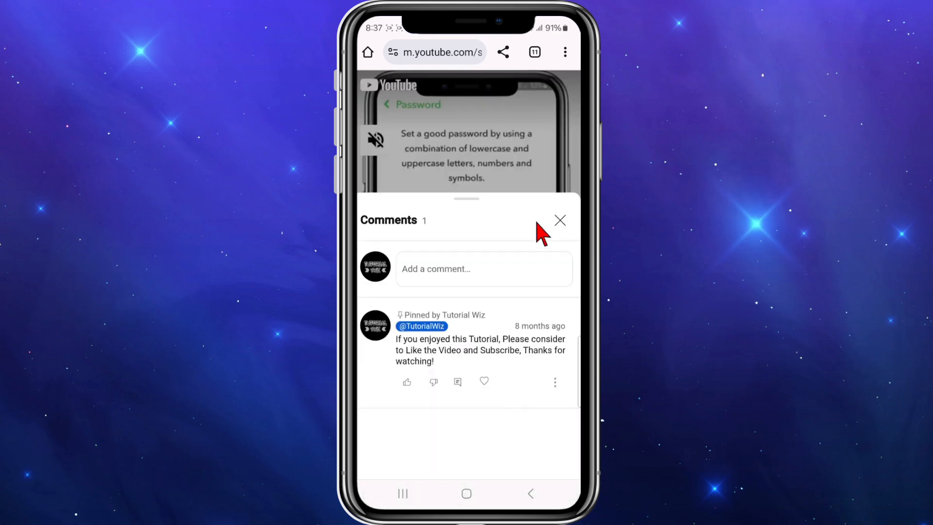
{"action": "left_click", "coordinate": [482, 268]}
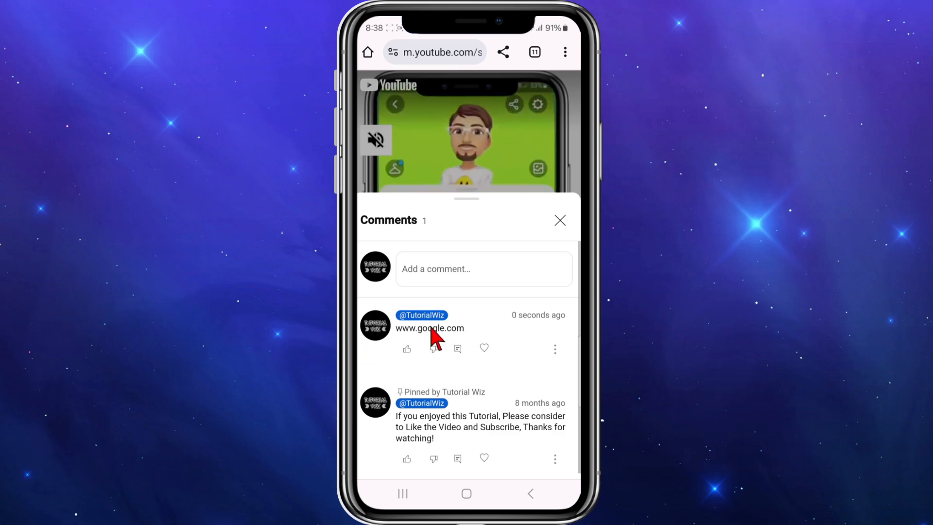
{"action": "left_click", "coordinate": [537, 104]}
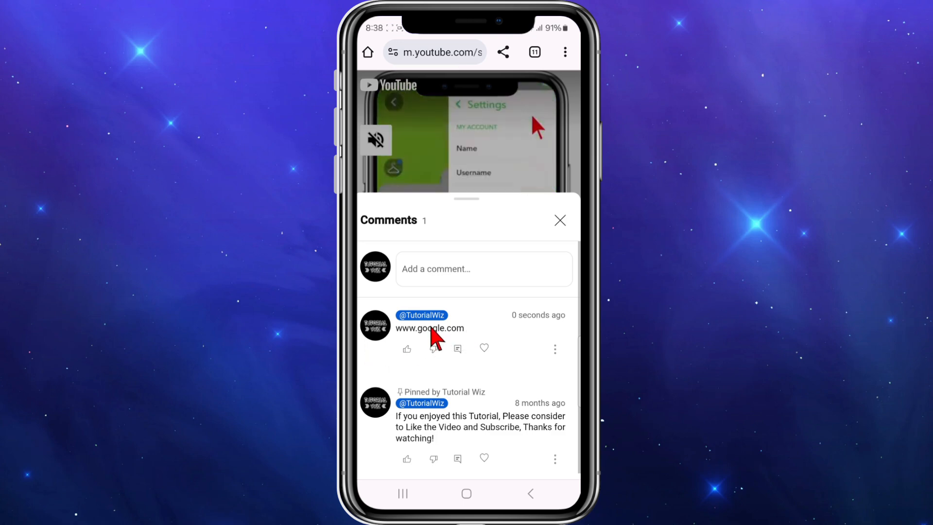